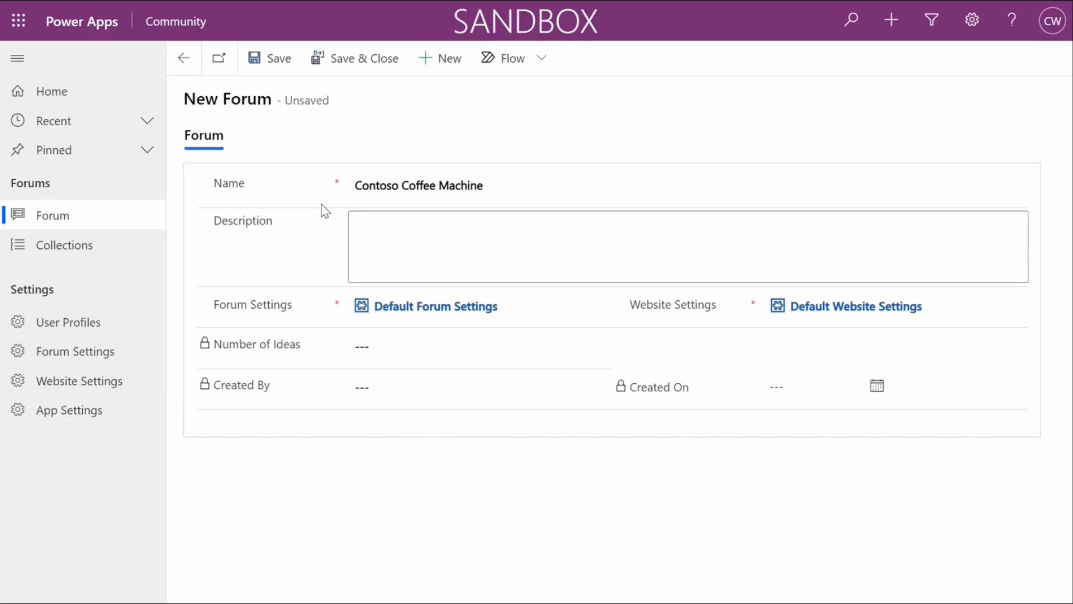
# Step: Save the Contoso Coffee Machine forum with description 'Please provide feedback to help shape the future of Contoso products'
pyautogui.write('Please provide feedback to help shape the future of Contoso products')
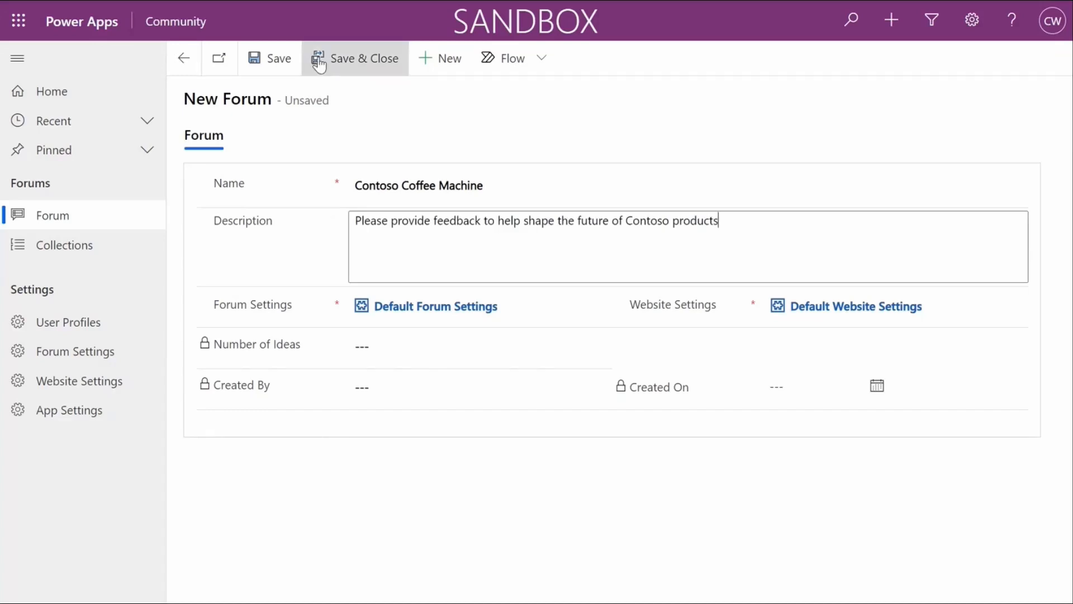
pyautogui.click(355, 58)
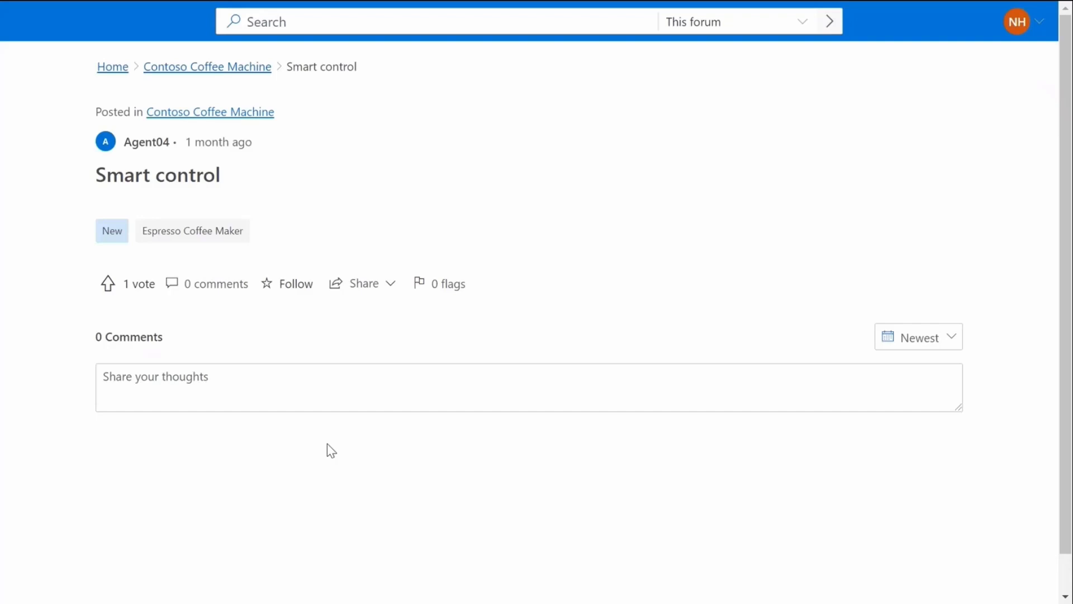
pyautogui.moveTo(107, 284)
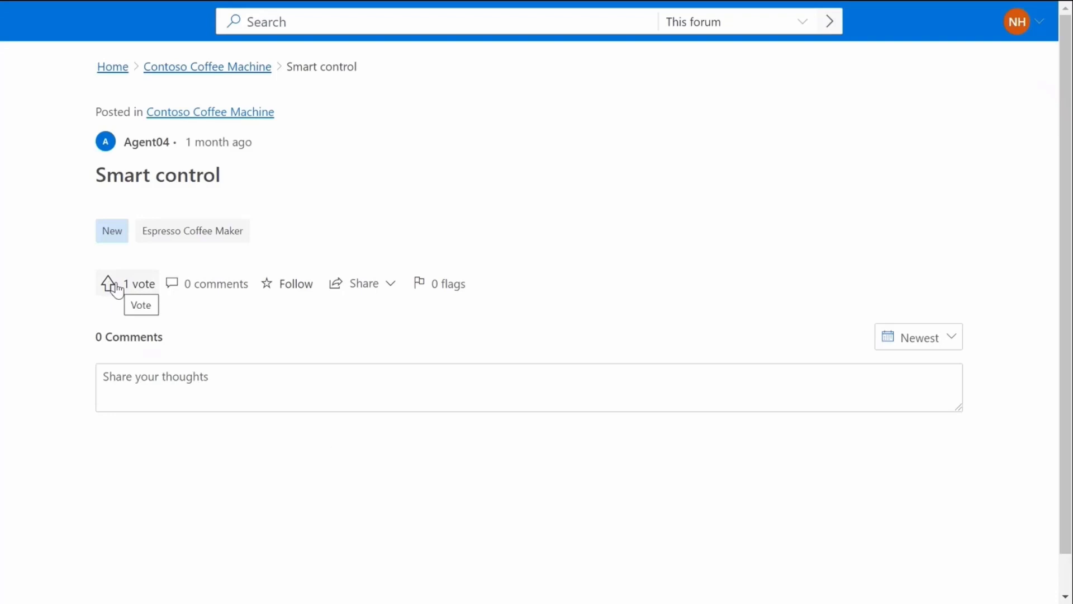
# Step: Upvote Smart control to 2 votes and comment asking whether it will be implemented
pyautogui.click(109, 284)
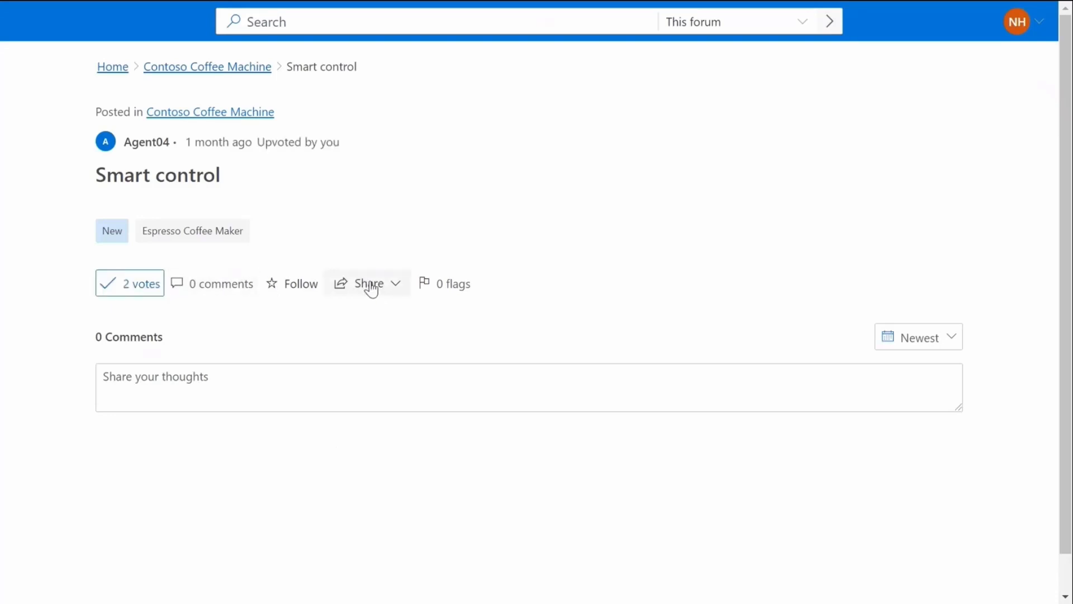
pyautogui.click(369, 284)
pyautogui.write('I l')
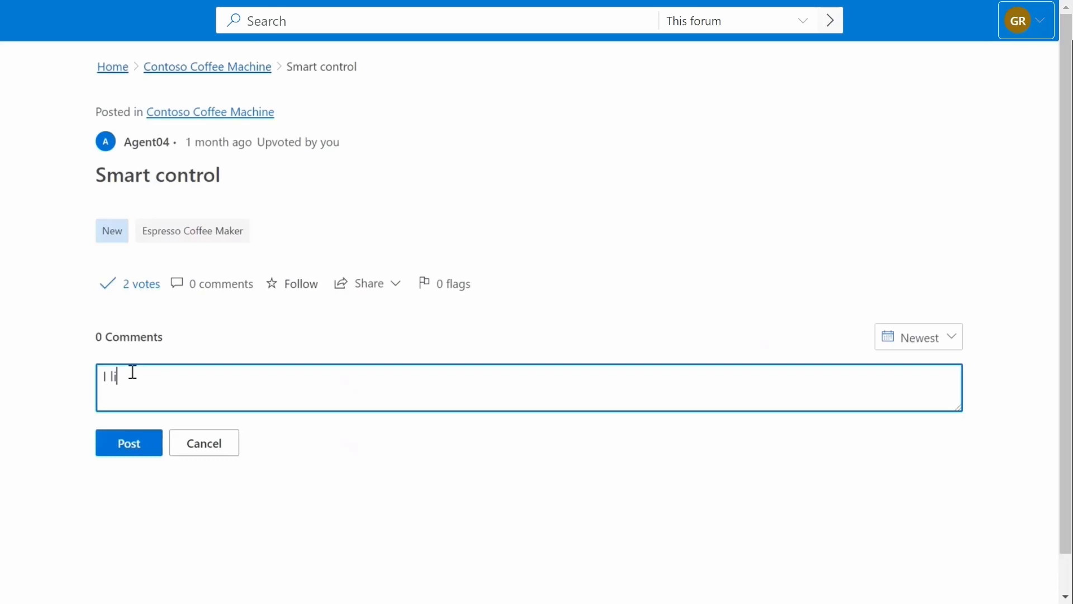
pyautogui.click(128, 443)
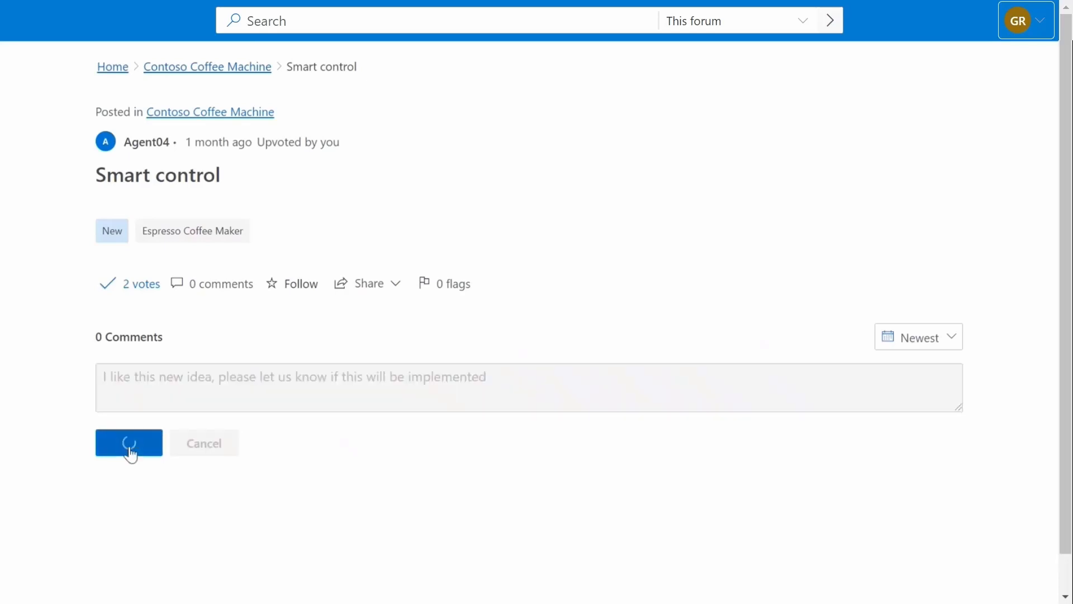
pyautogui.click(129, 443)
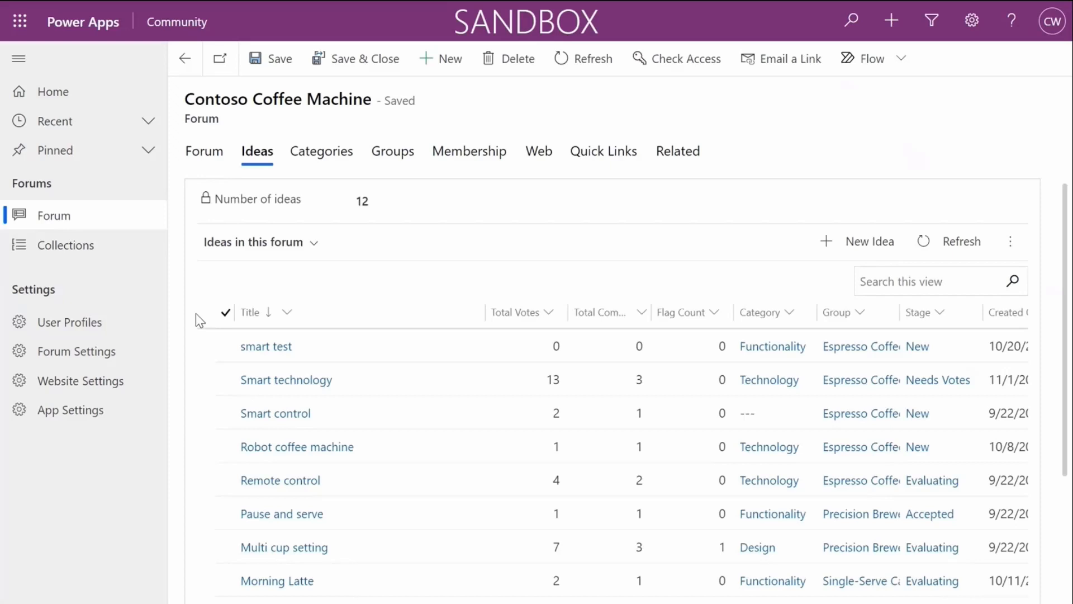
pyautogui.moveTo(203, 335)
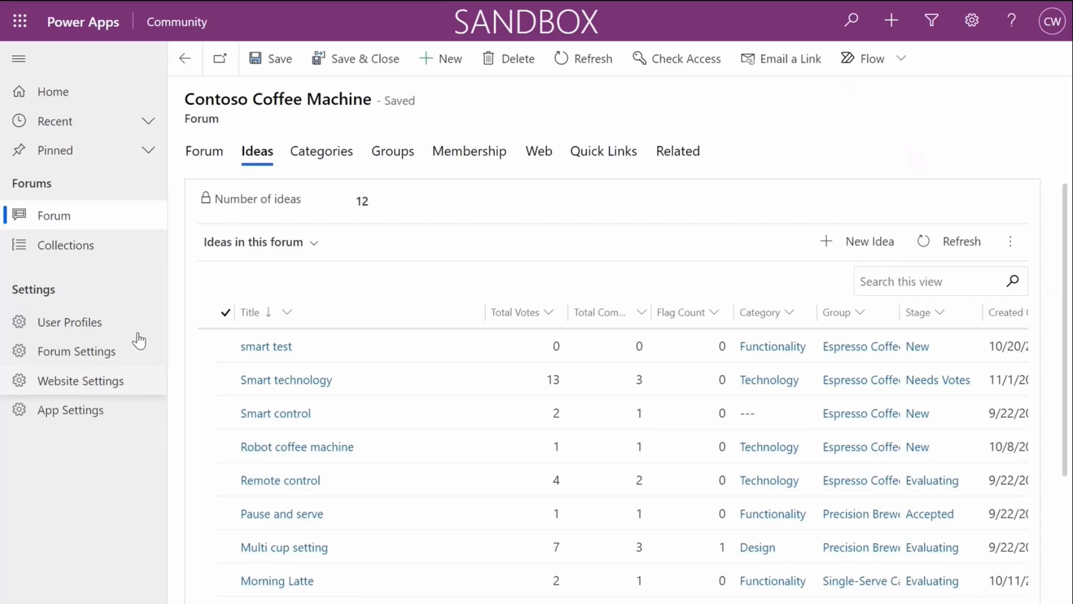
# Step: Show the empty Collections list under Forums
pyautogui.click(67, 245)
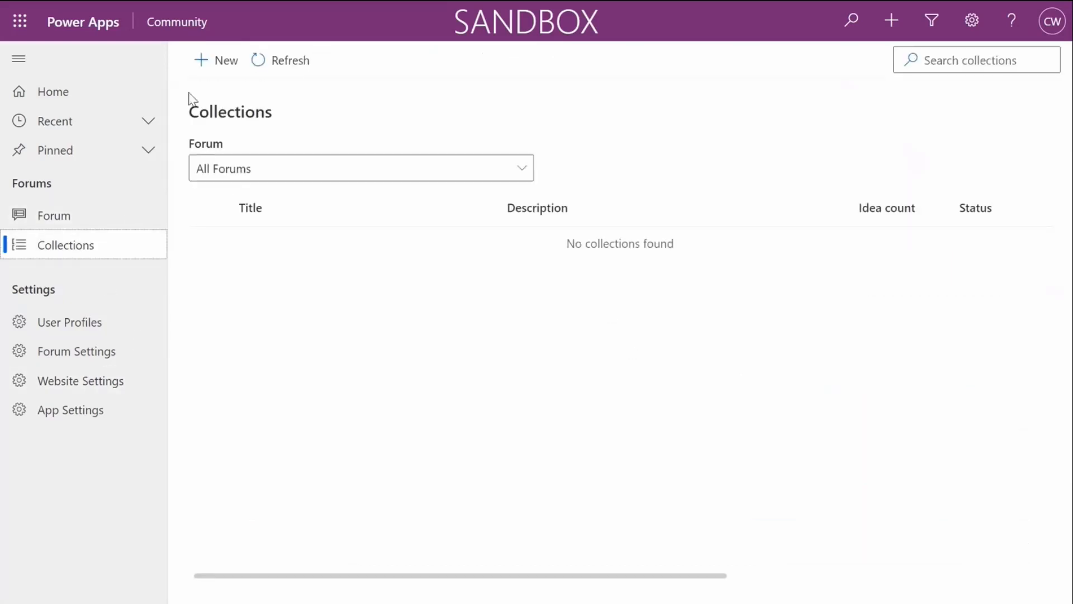
# Step: Start a new collection in the Contoso Coffee Machine forum with the Smart control and Remote control ideas
pyautogui.click(217, 60)
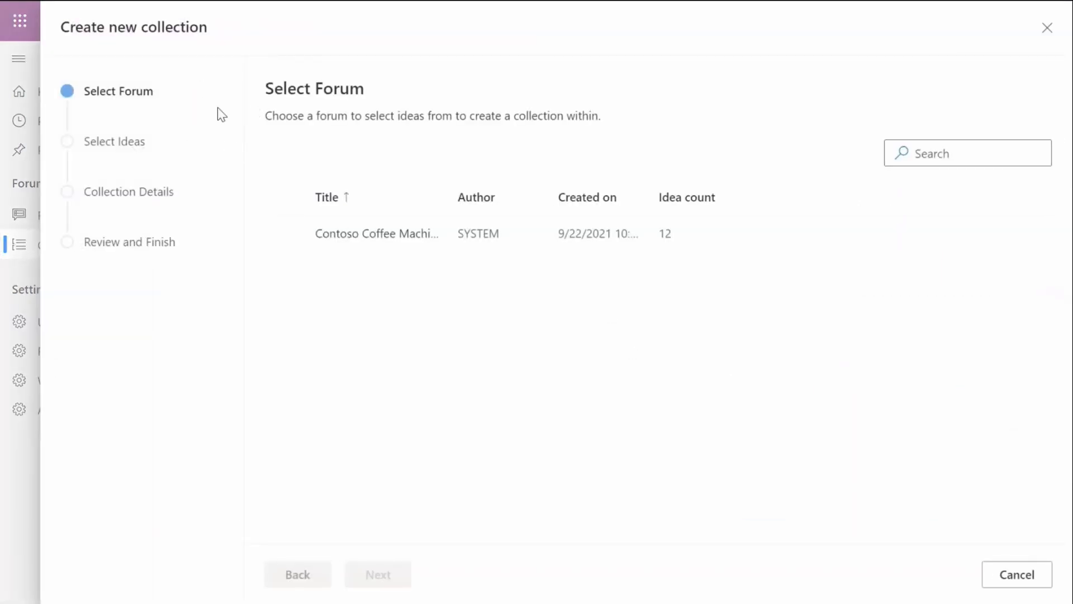
pyautogui.click(376, 233)
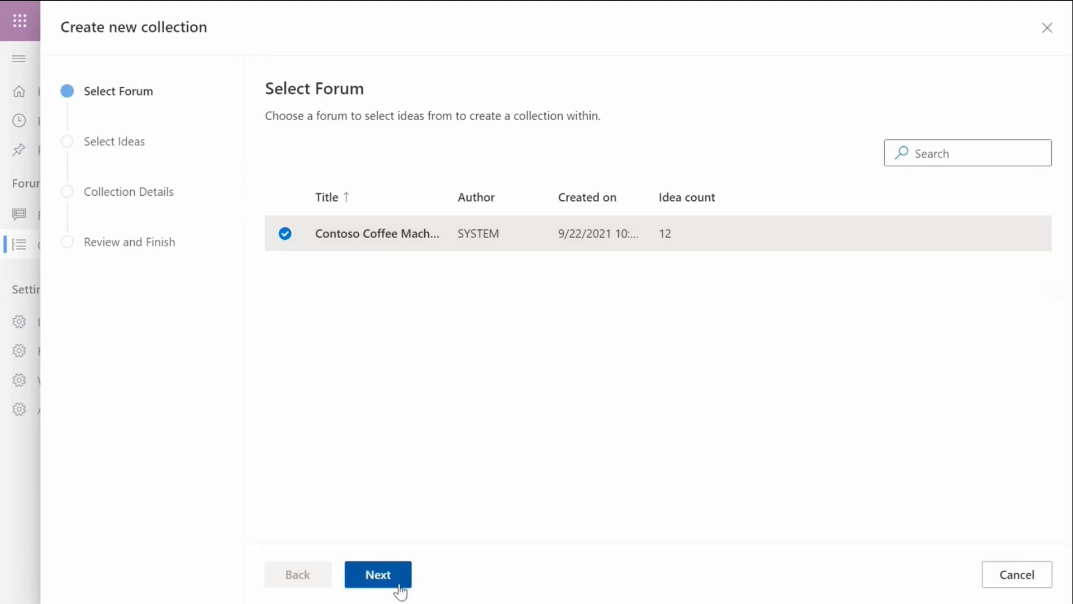
pyautogui.click(378, 574)
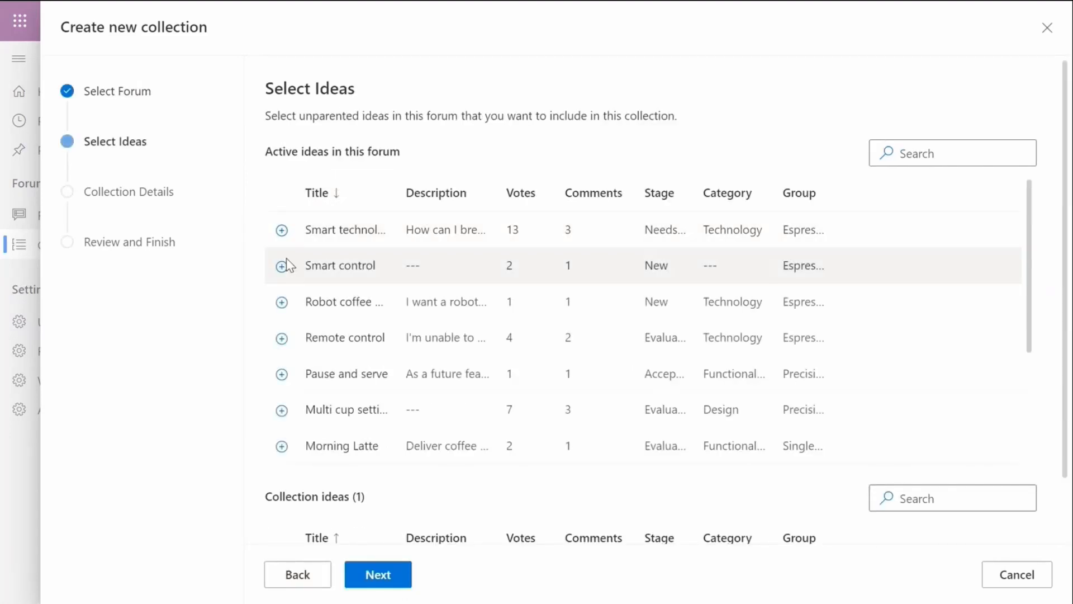
pyautogui.click(281, 266)
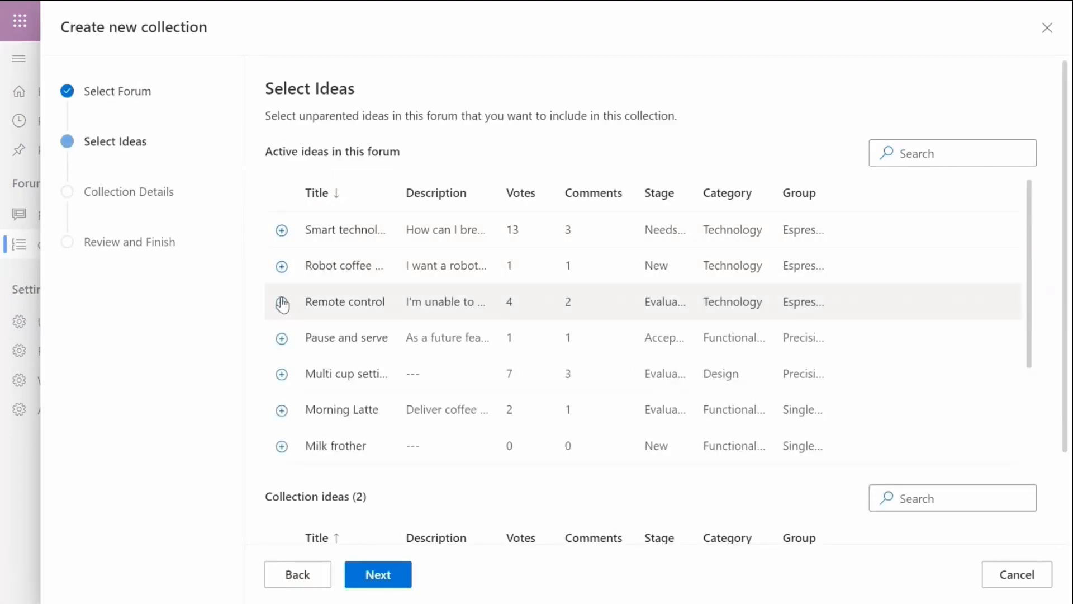
pyautogui.click(377, 574)
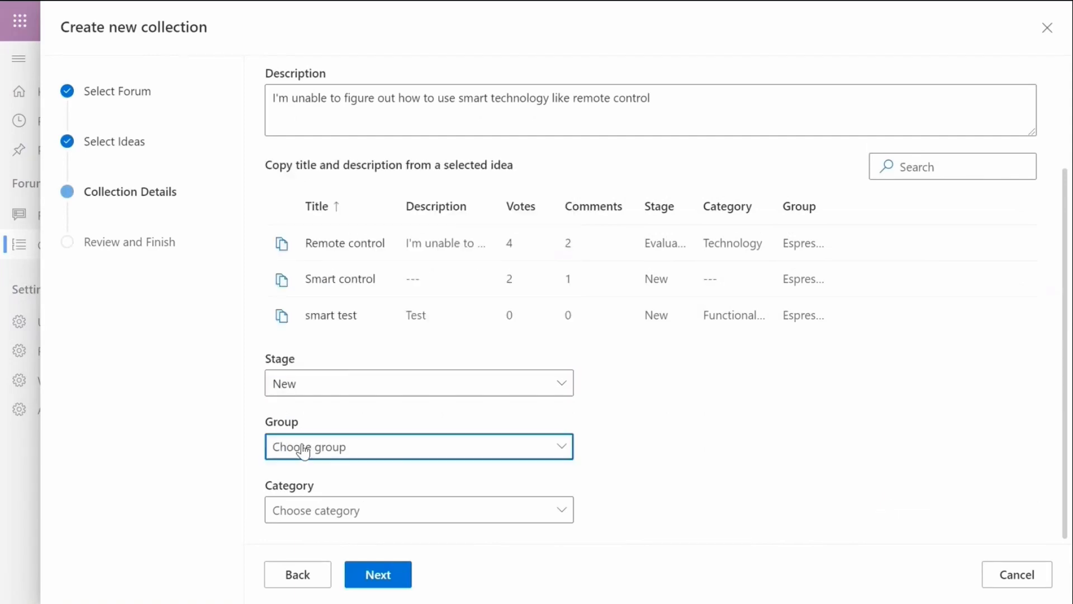
# Step: Set group Espresso Coffee Maker and category Technology, then finish the Remote control collection
pyautogui.click(418, 446)
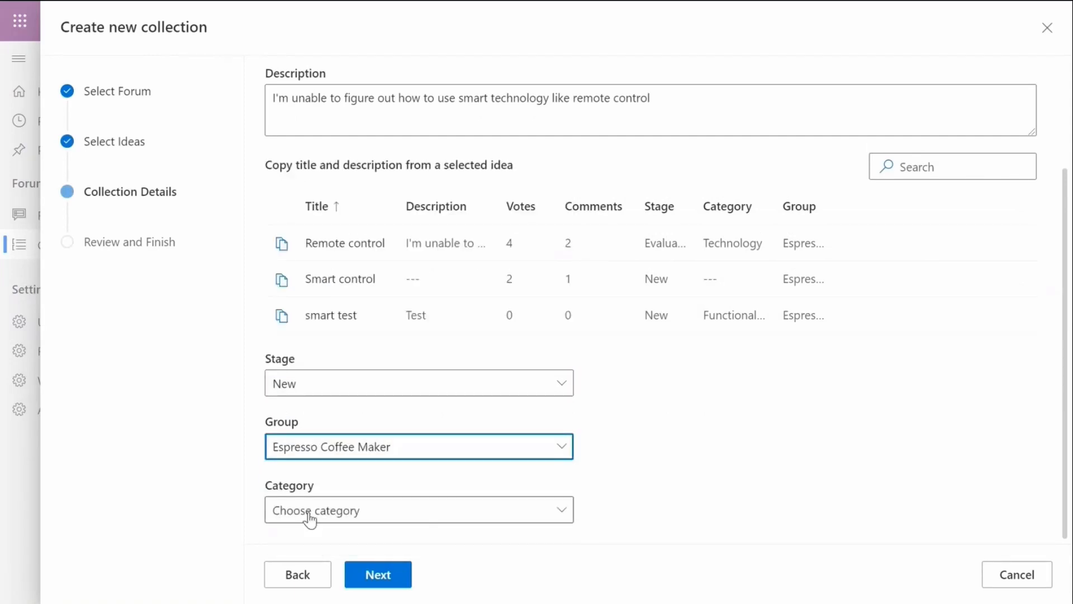
pyautogui.click(418, 509)
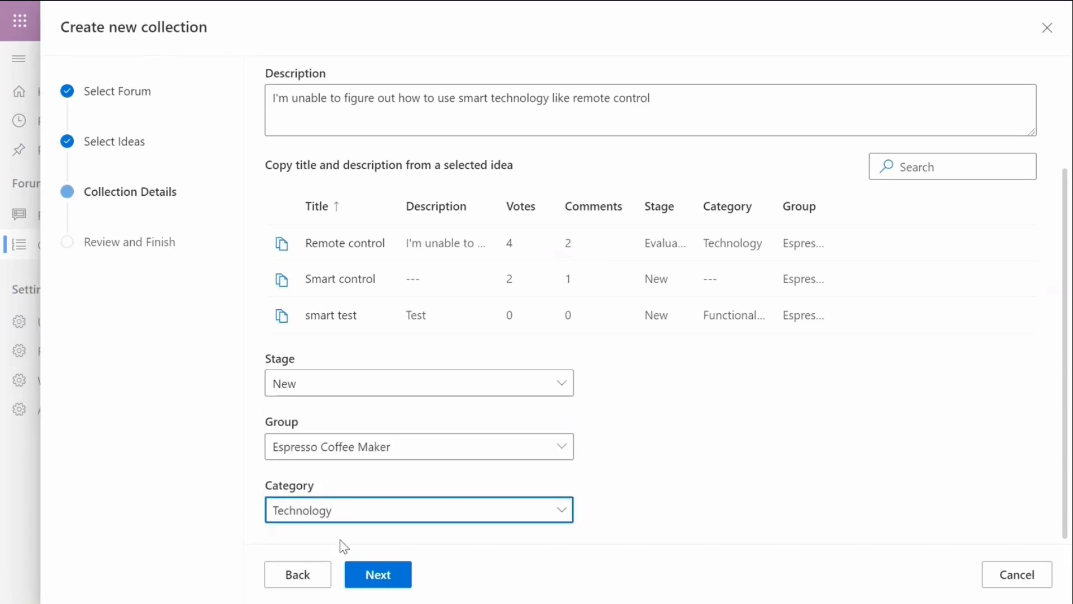
pyautogui.click(378, 574)
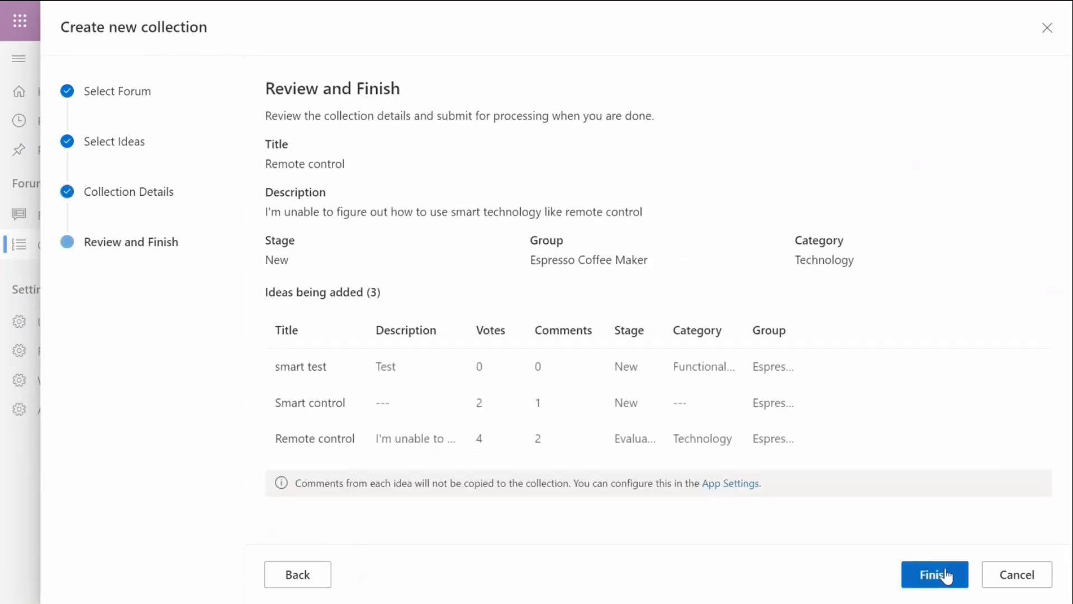
pyautogui.click(933, 574)
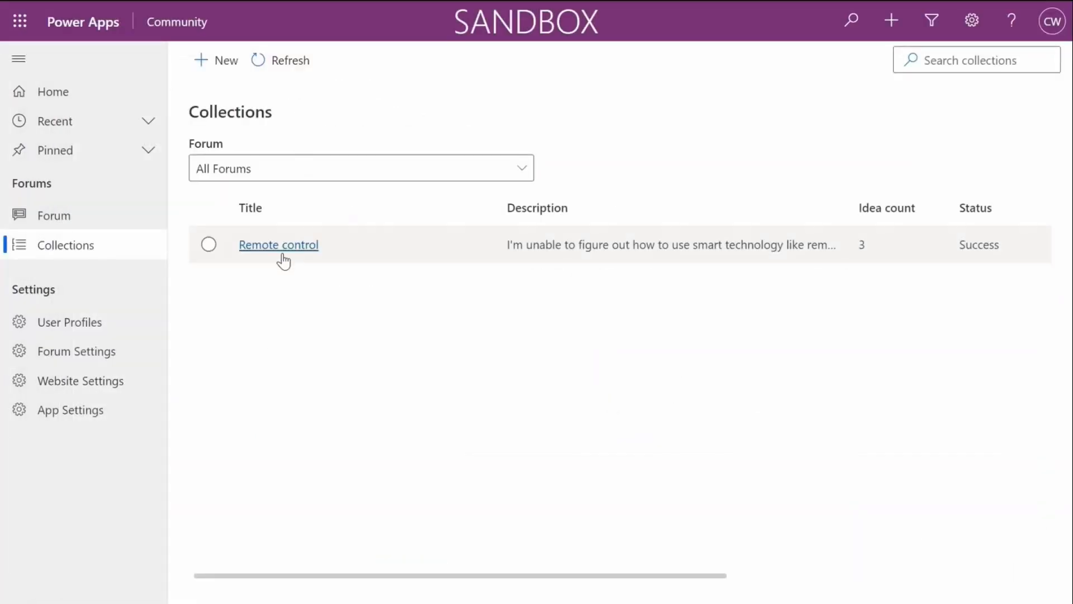
# Step: Set the Remote control collection to Accepted, add the next-generation response, and save
pyautogui.click(277, 245)
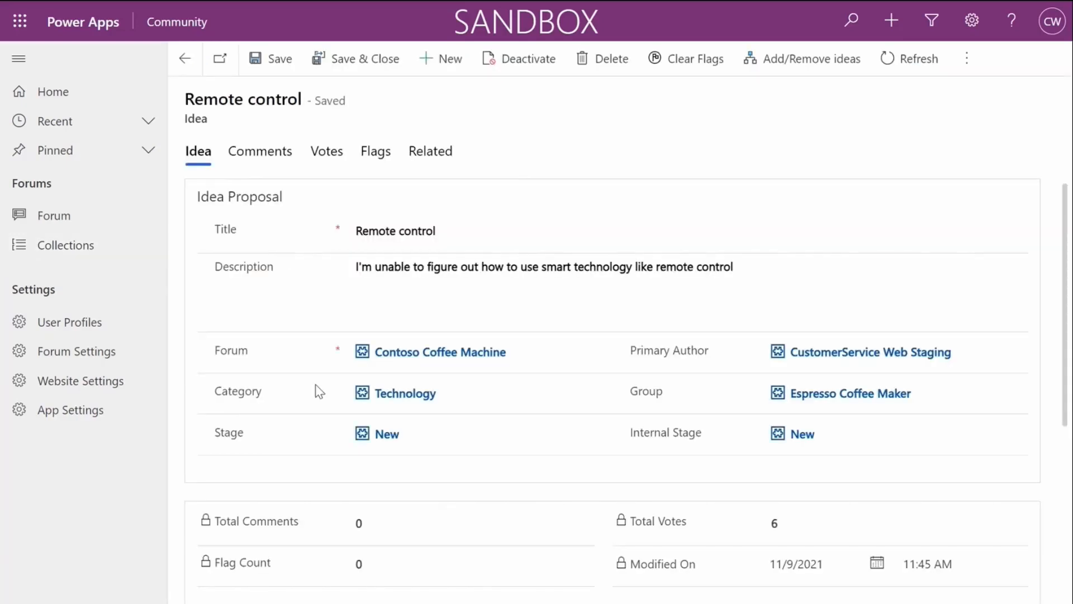
pyautogui.click(384, 433)
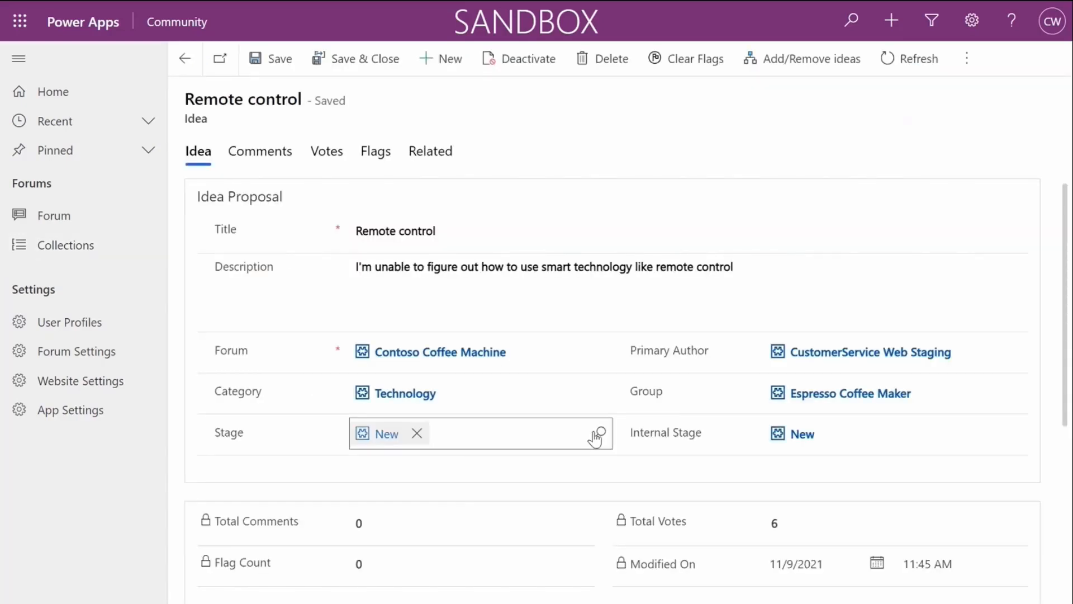
pyautogui.click(597, 432)
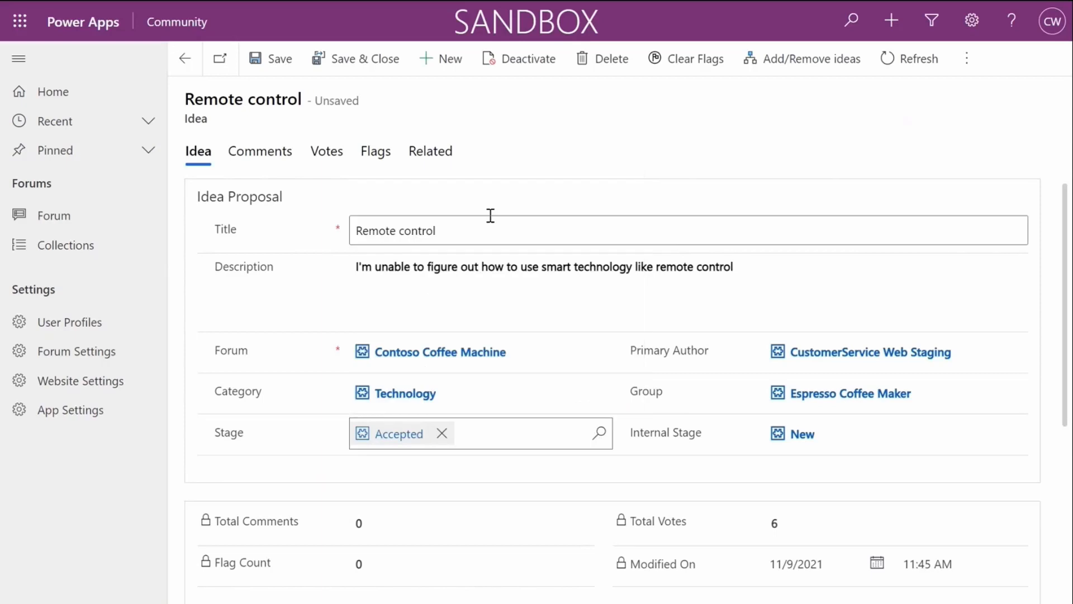
pyautogui.scroll(-3)
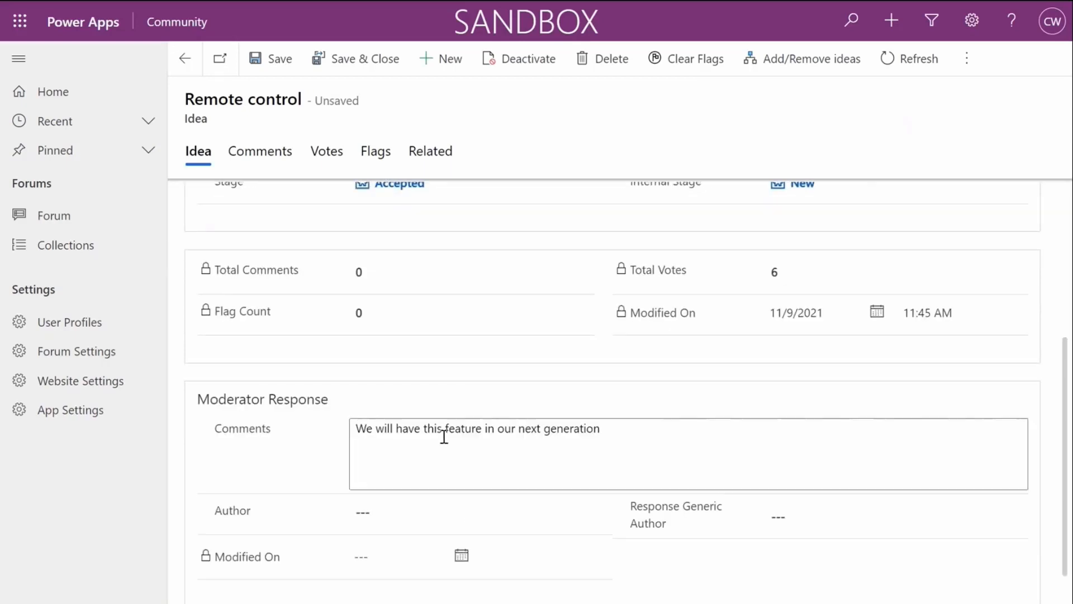
pyautogui.click(271, 58)
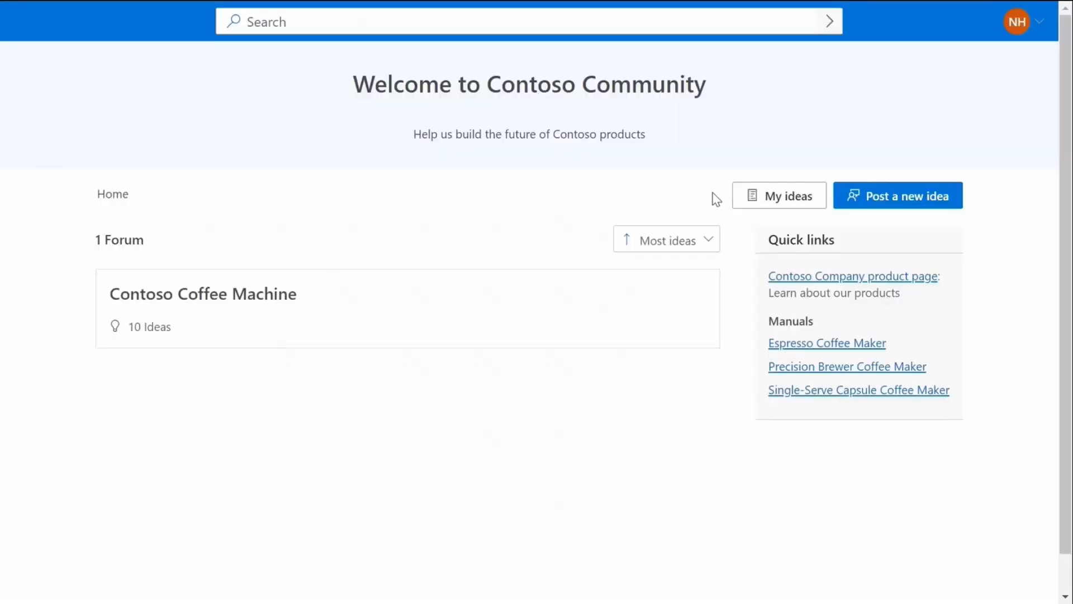
pyautogui.moveTo(745, 199)
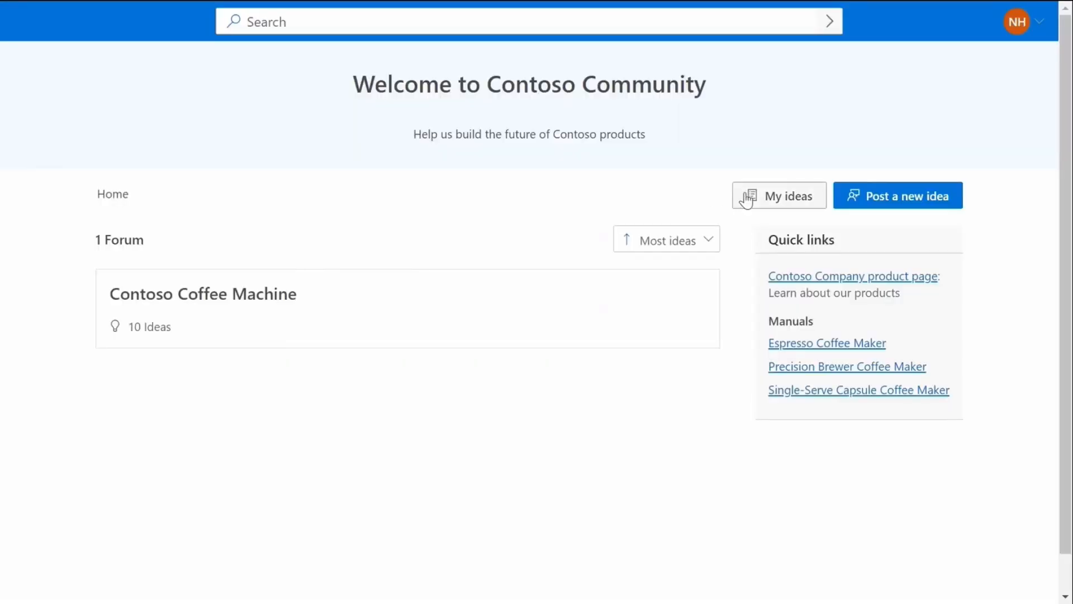
# Step: Filter My ideas to Submitted by you and open Smart technology's merged collection
pyautogui.click(779, 195)
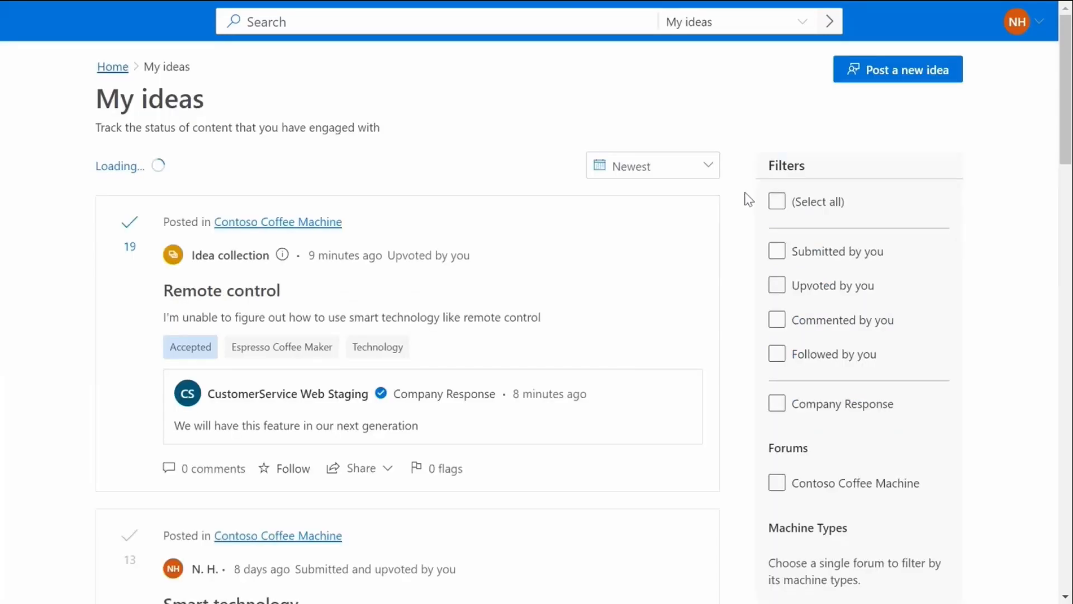
pyautogui.click(776, 250)
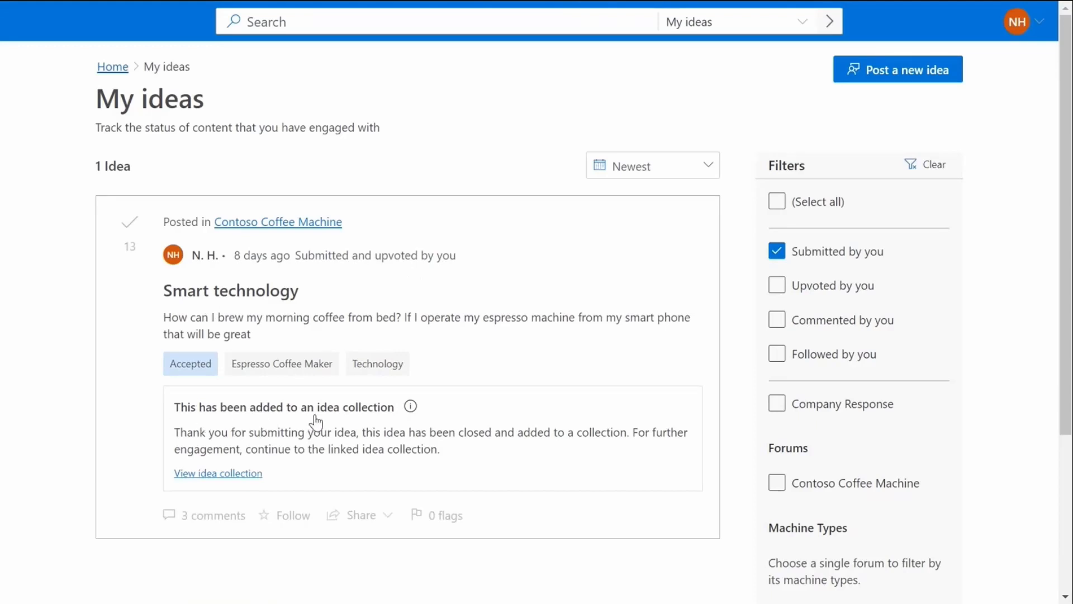
pyautogui.moveTo(217, 473)
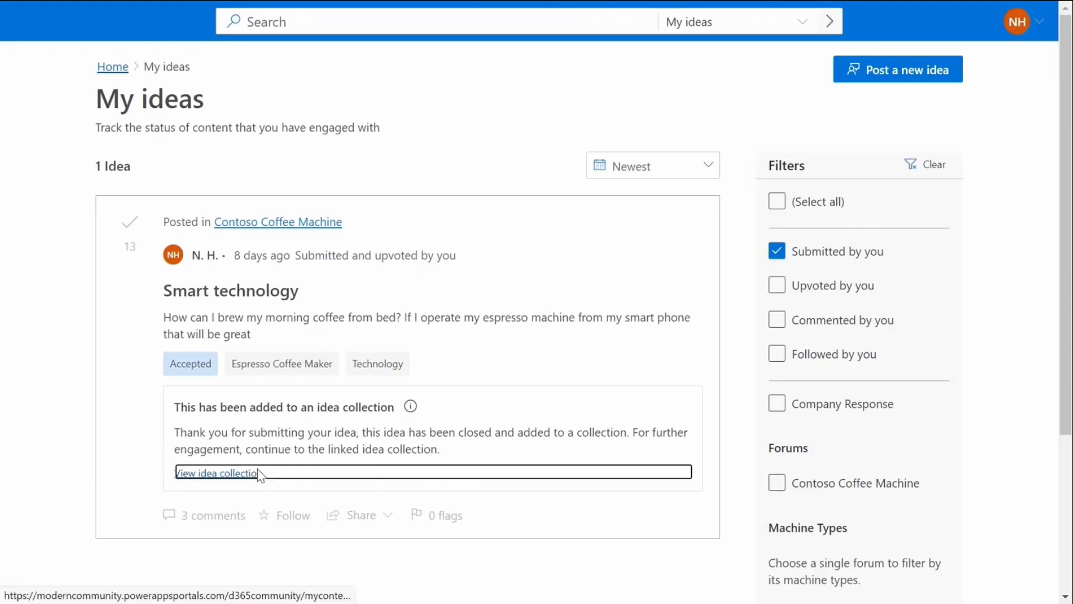
pyautogui.click(216, 473)
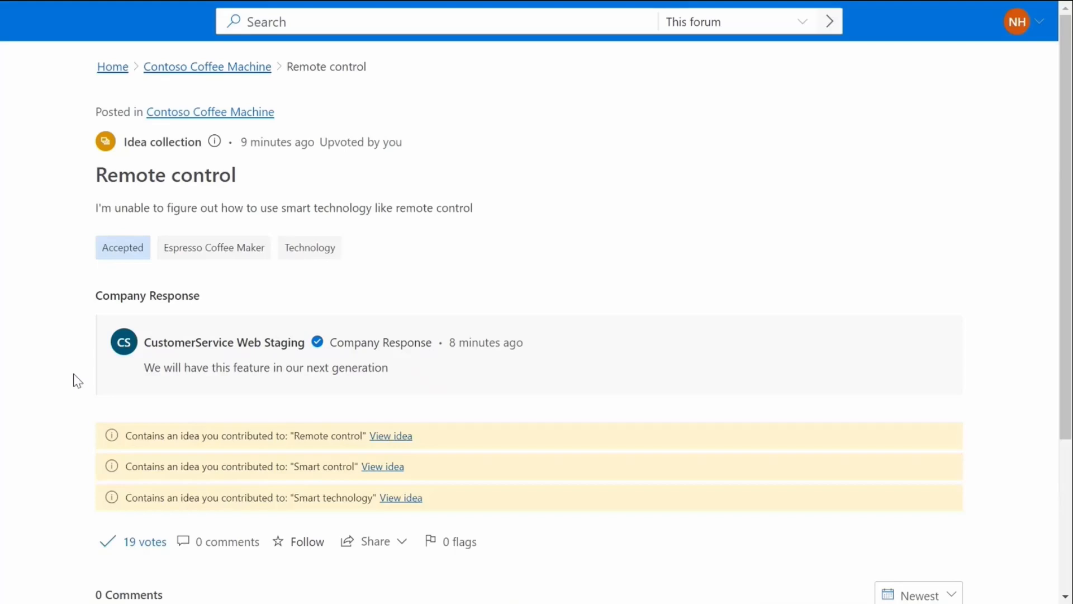
pyautogui.moveTo(265, 458)
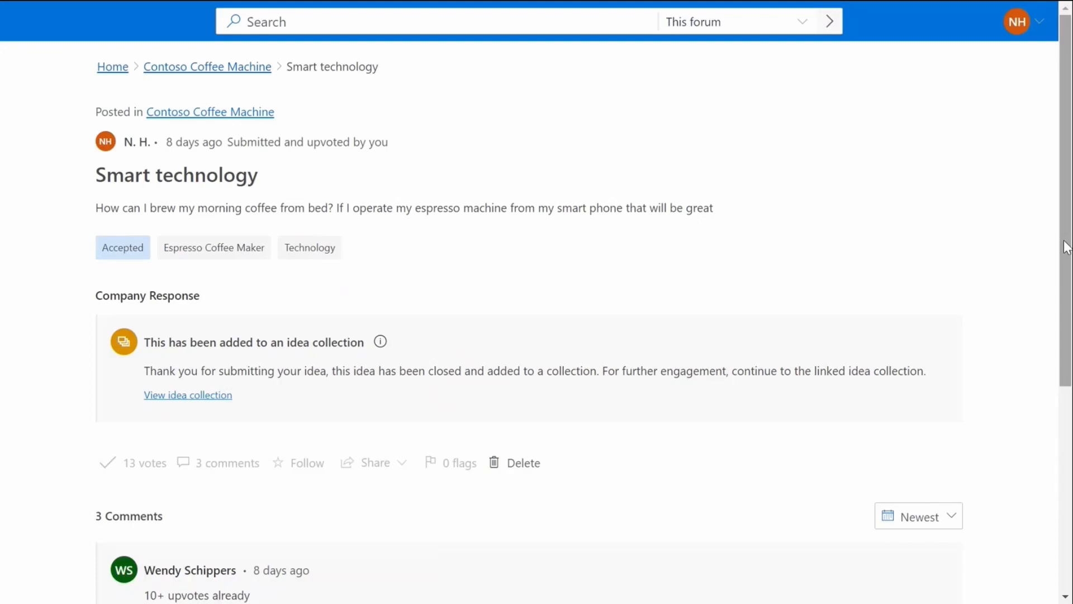
# Step: Scroll down through the page
pyautogui.scroll(-3)
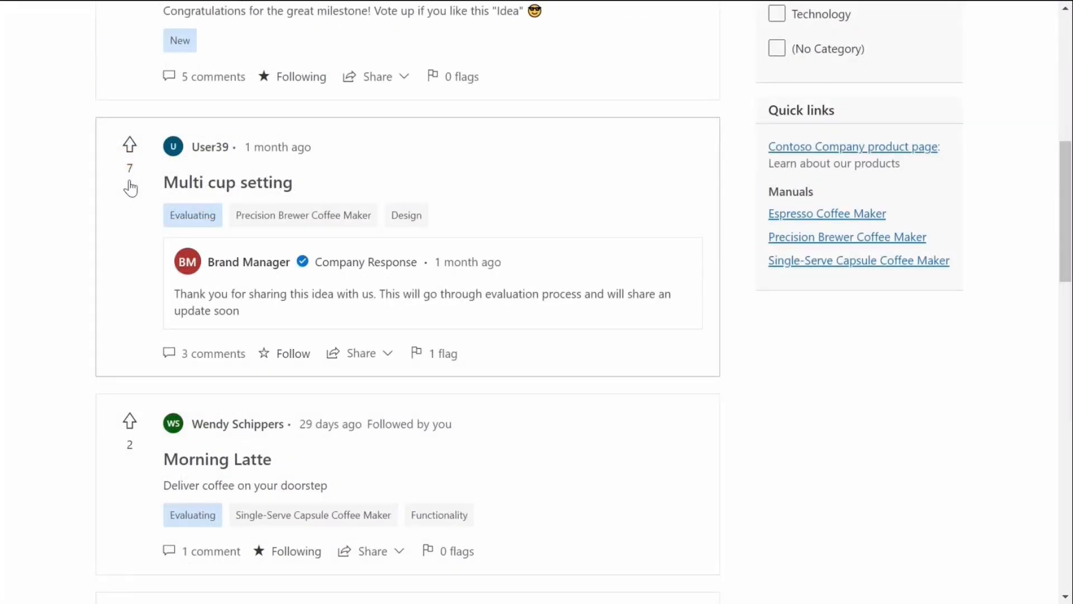
pyautogui.moveTo(114, 381)
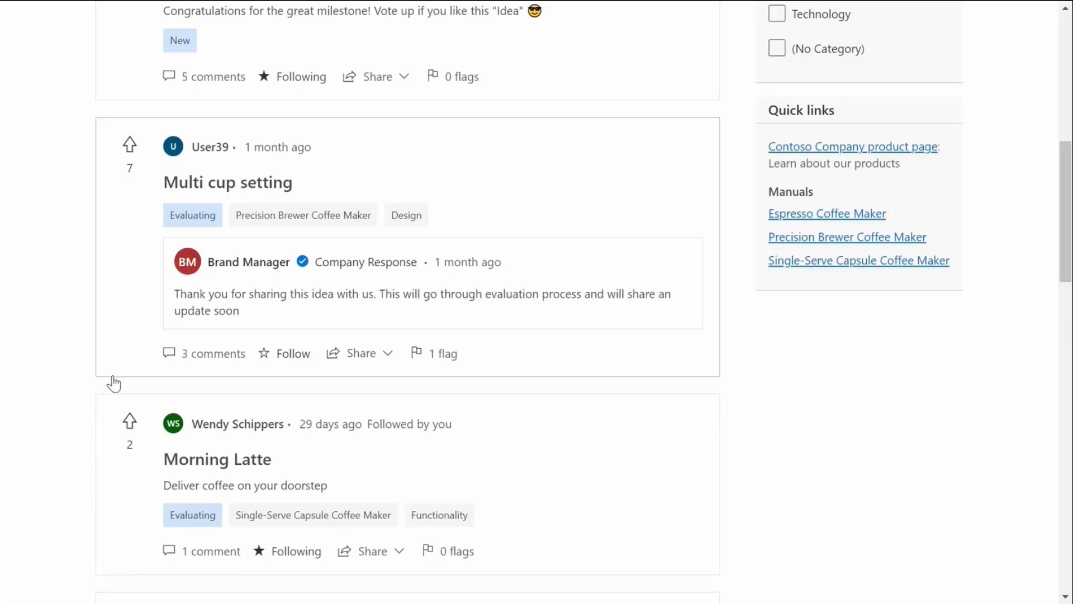
pyautogui.moveTo(276, 381)
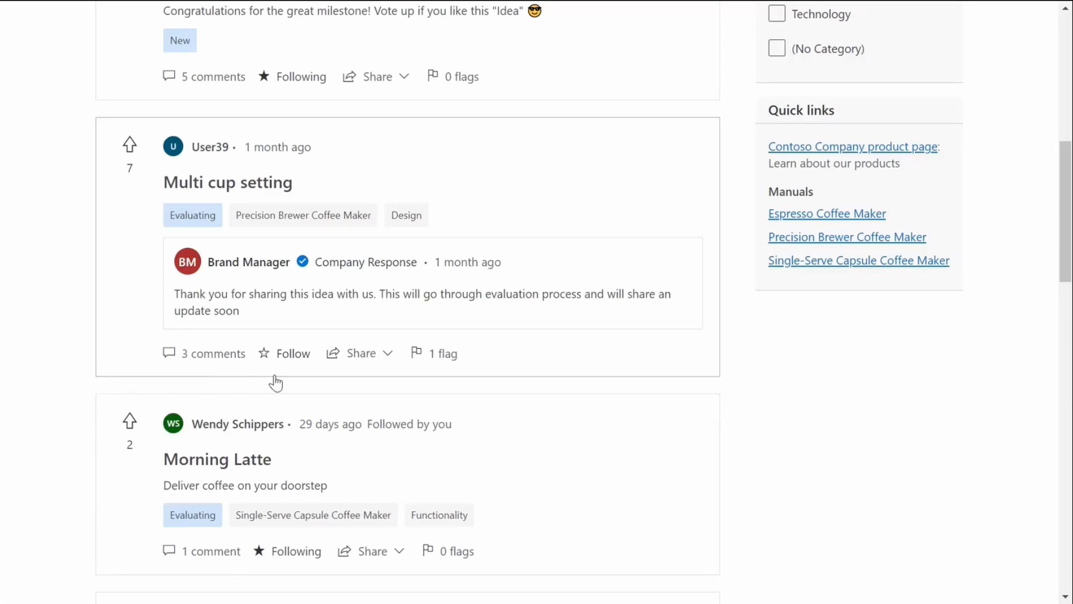
pyautogui.moveTo(434, 378)
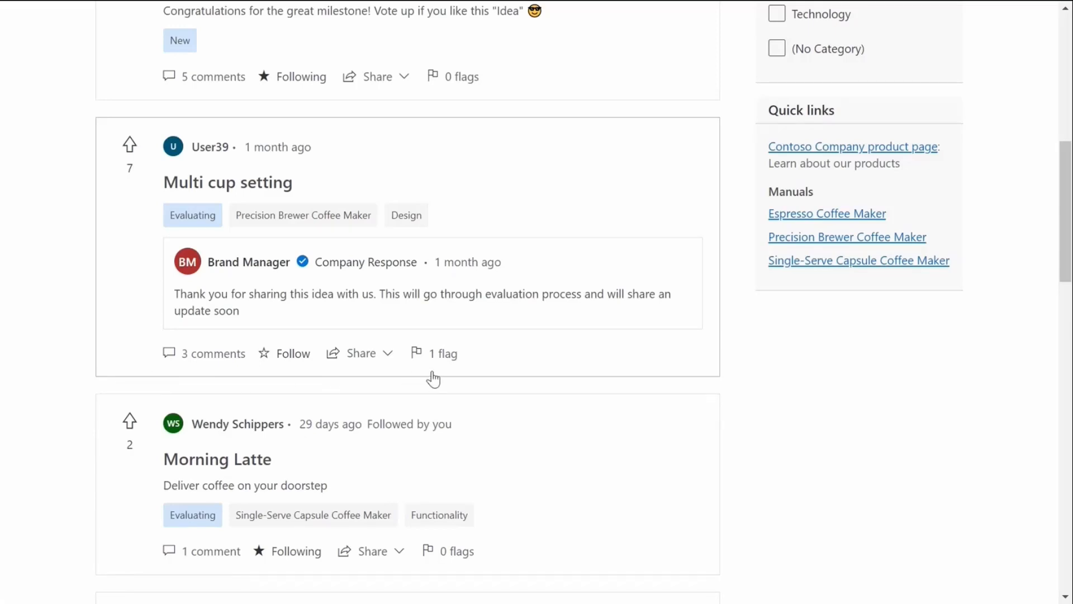